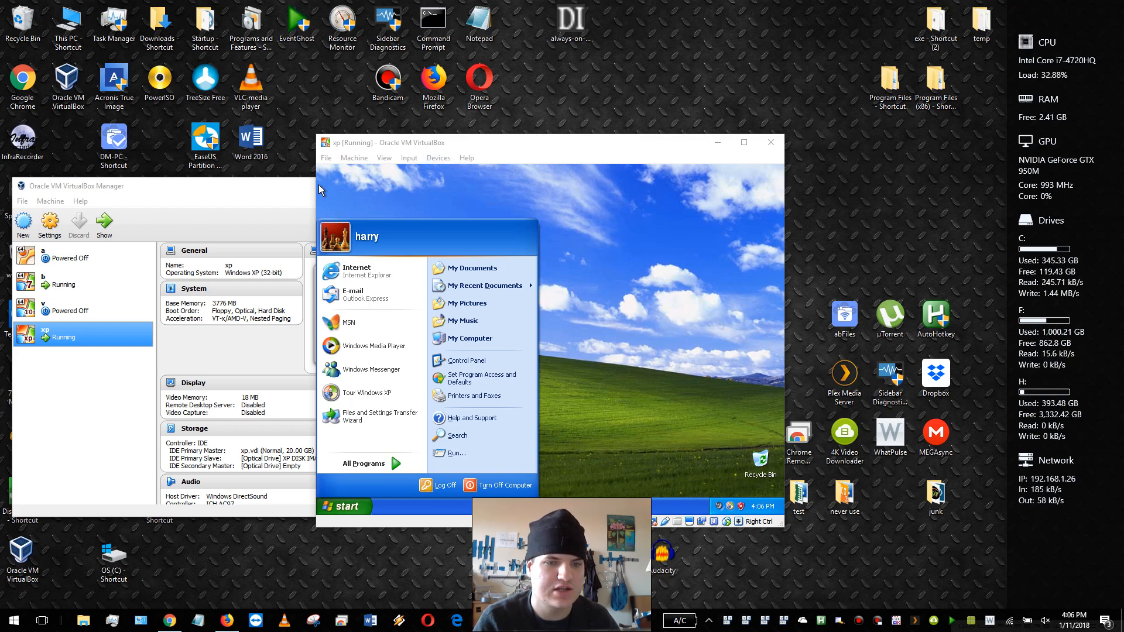
Step: Show the running XP machine's Devices options
{"action": "left_click", "coordinate": [437, 158]}
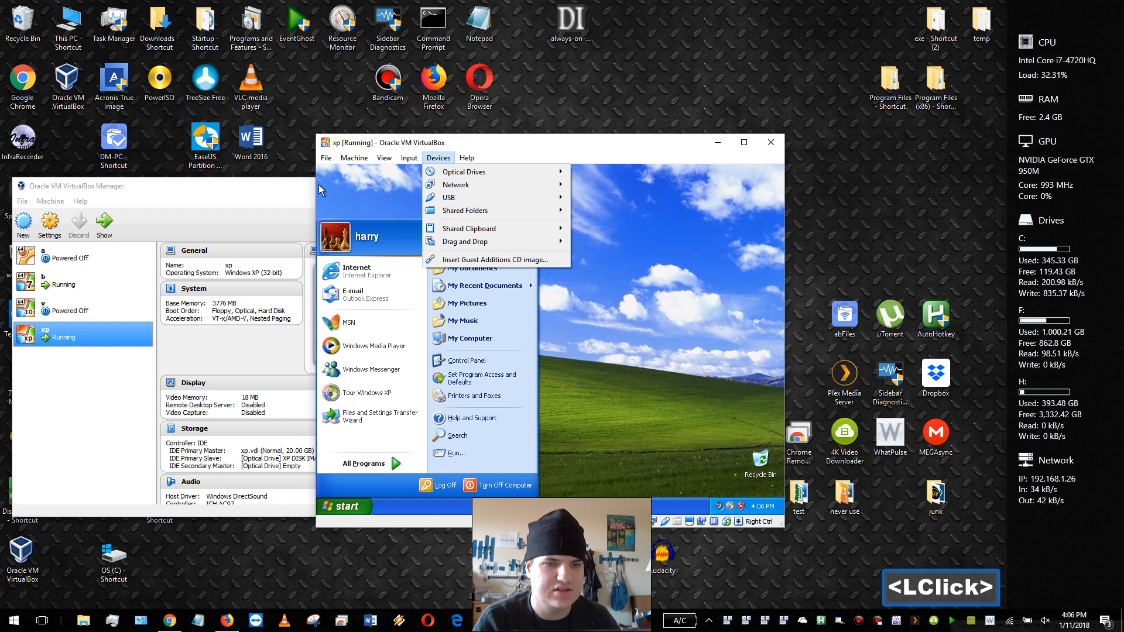
{"action": "mouse_move", "coordinate": [494, 260]}
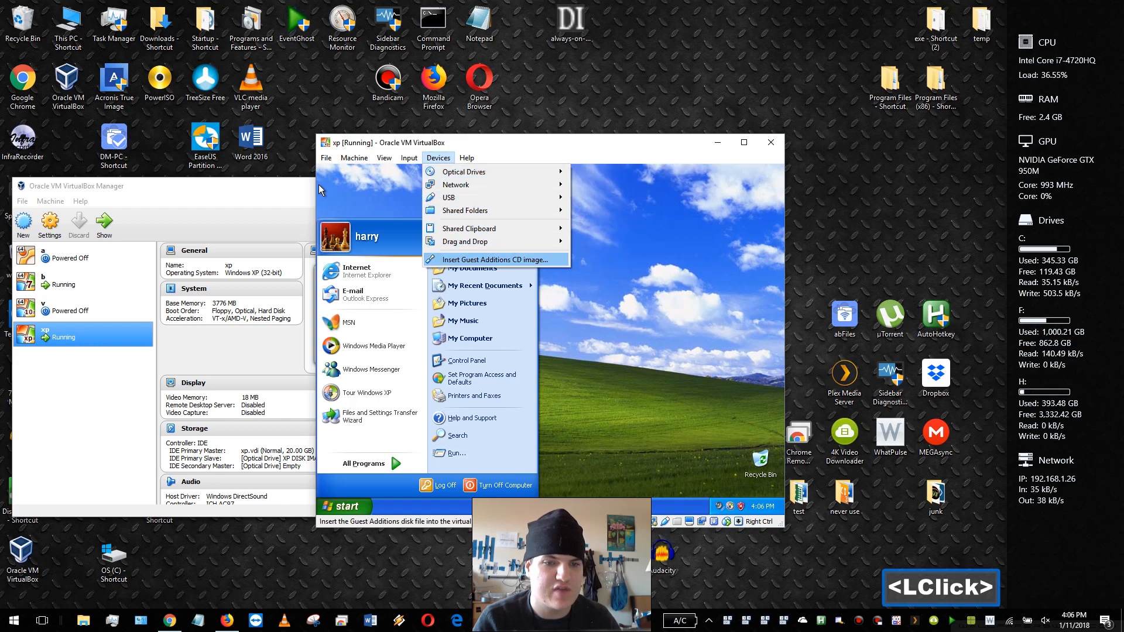
Step: Insert the Guest Additions CD image and accept the welcome page and default install folder
{"action": "left_click", "coordinate": [493, 260]}
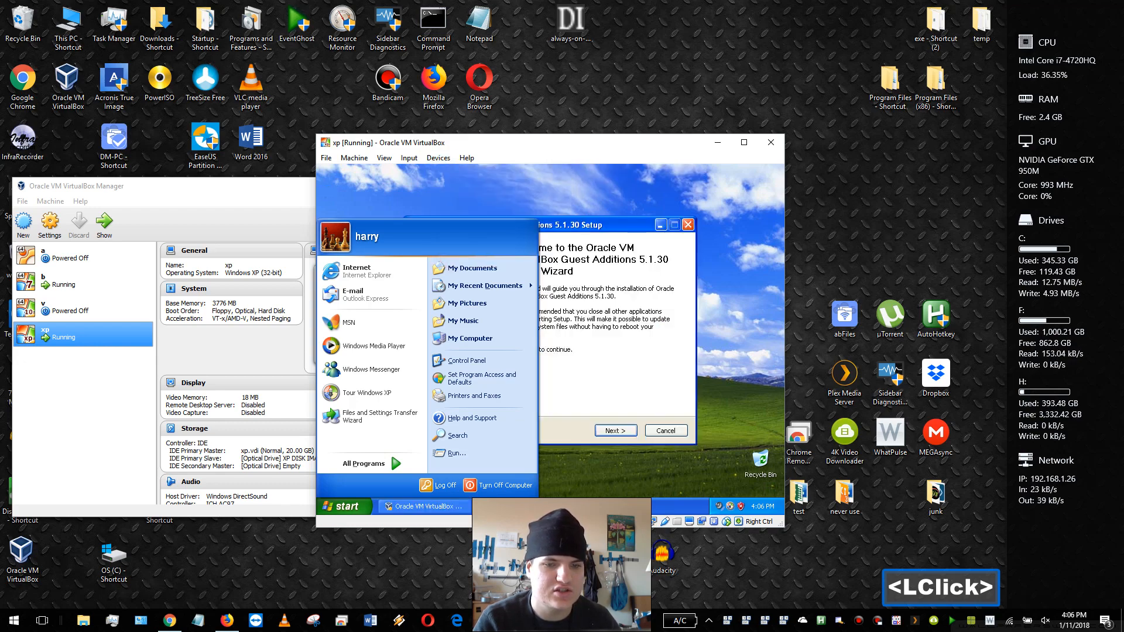
{"action": "mouse_move", "coordinate": [621, 411]}
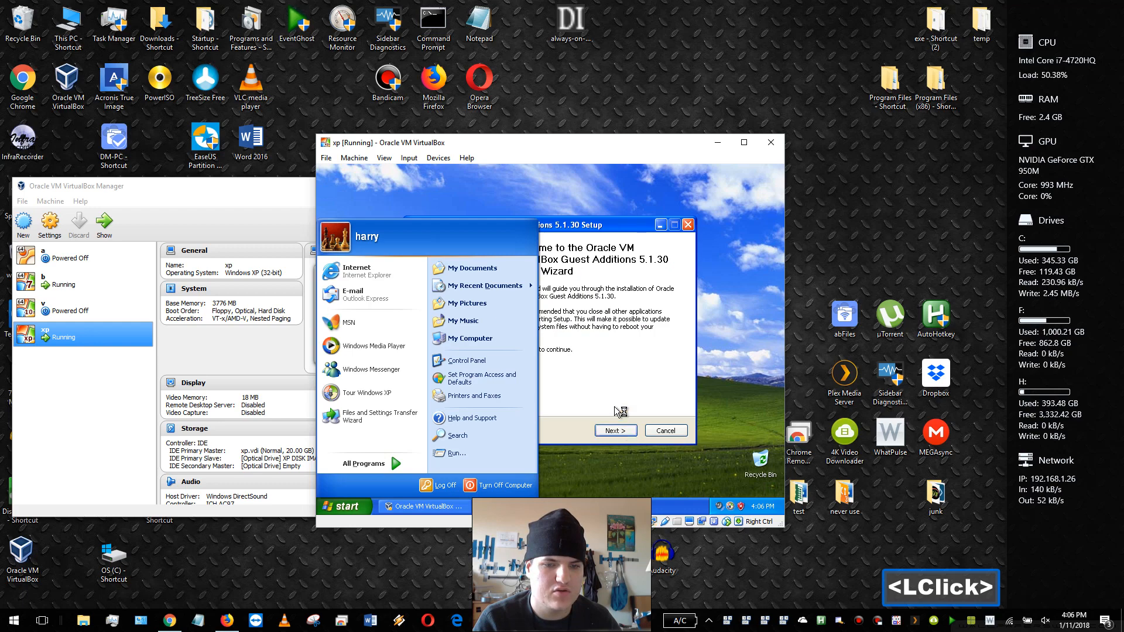
{"action": "mouse_move", "coordinate": [615, 431]}
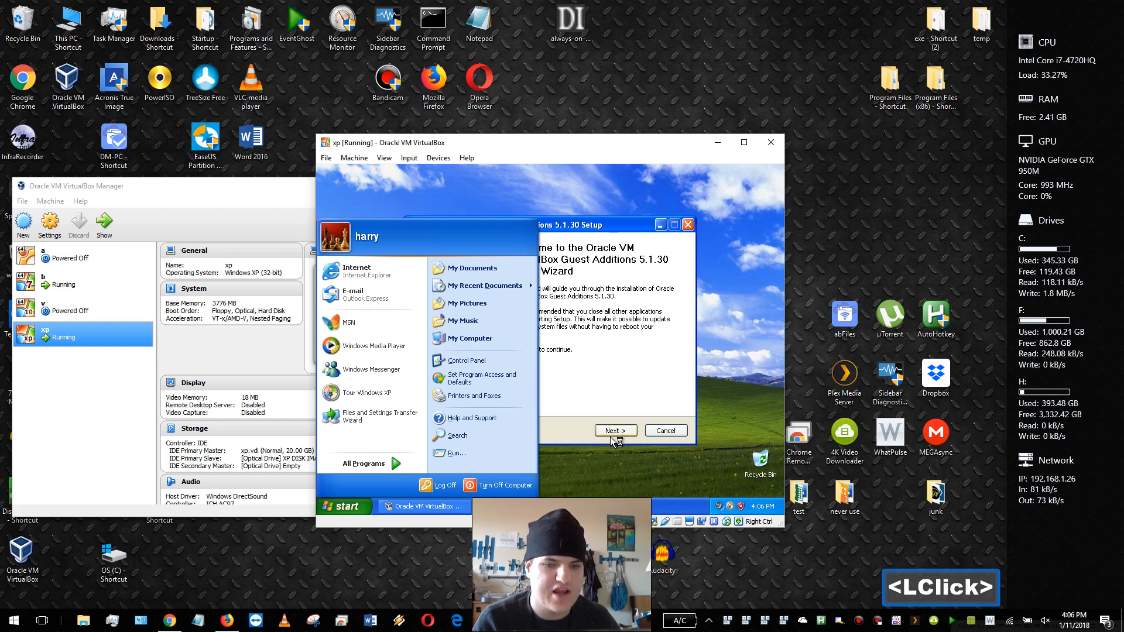
{"action": "left_click", "coordinate": [615, 430]}
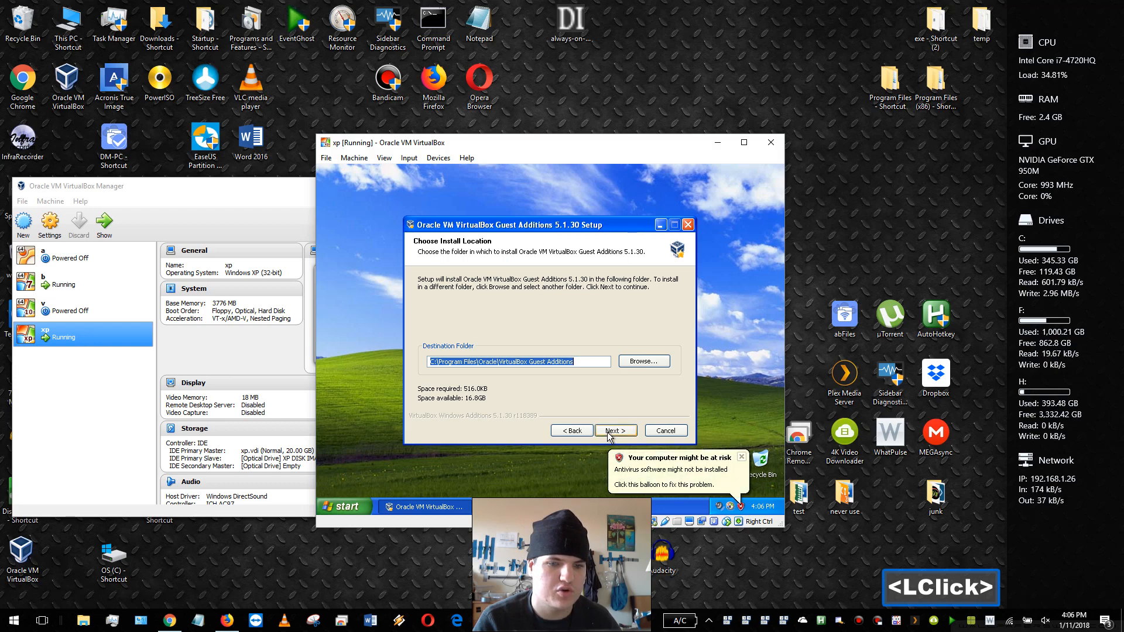
{"action": "left_click", "coordinate": [615, 430]}
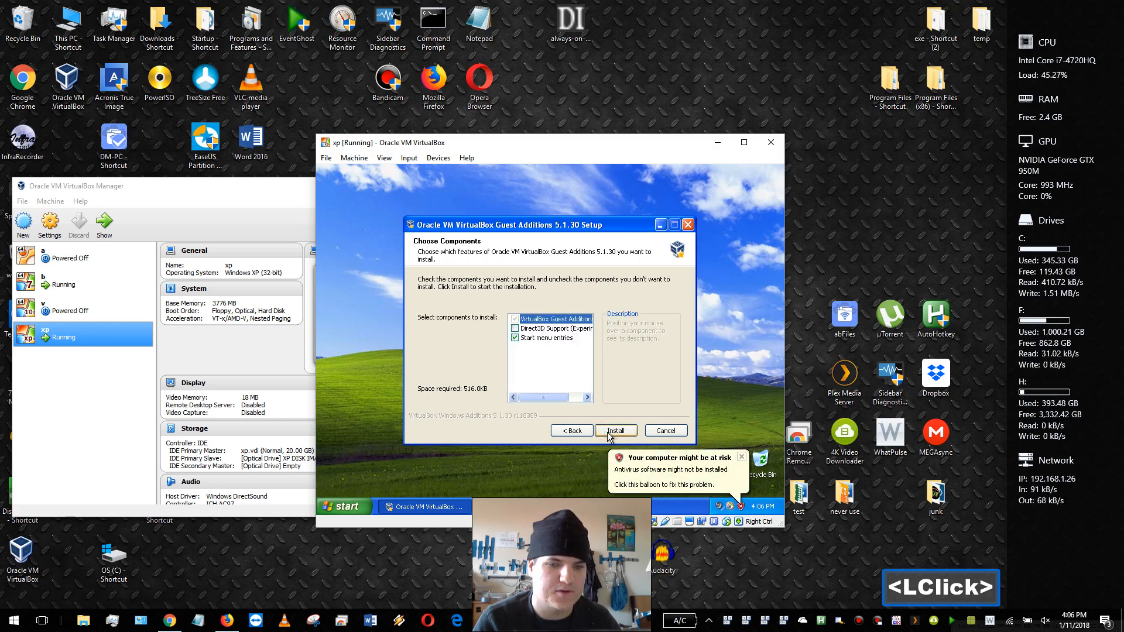
Step: Install the Guest Additions 5.1.30 components and finish with 'Reboot now' selected
{"action": "left_click", "coordinate": [615, 430]}
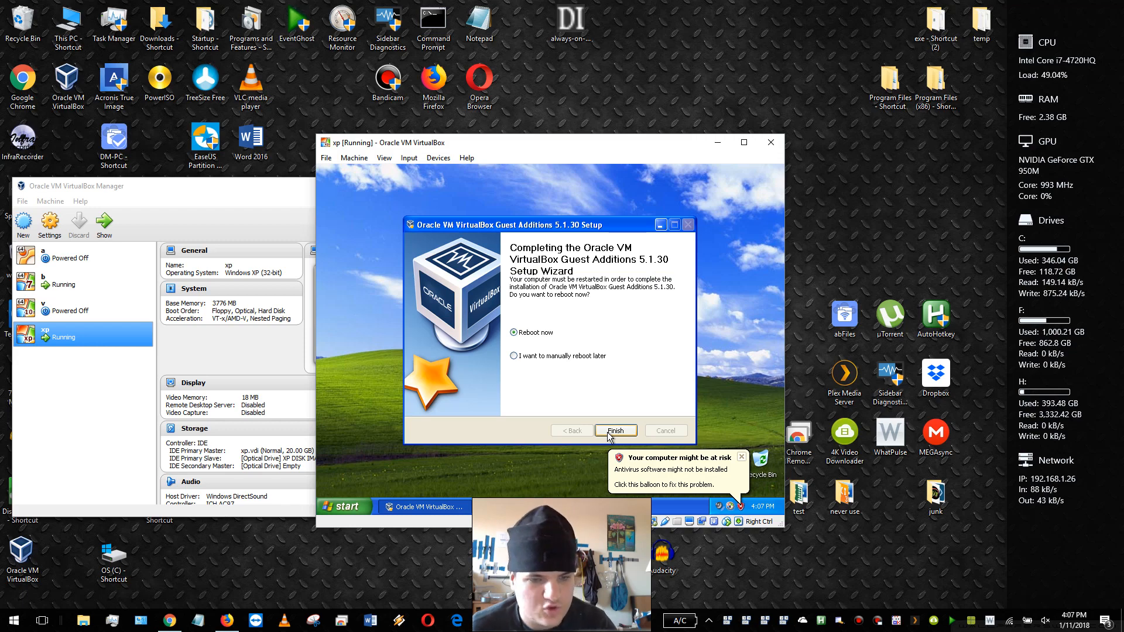
{"action": "left_click", "coordinate": [615, 431]}
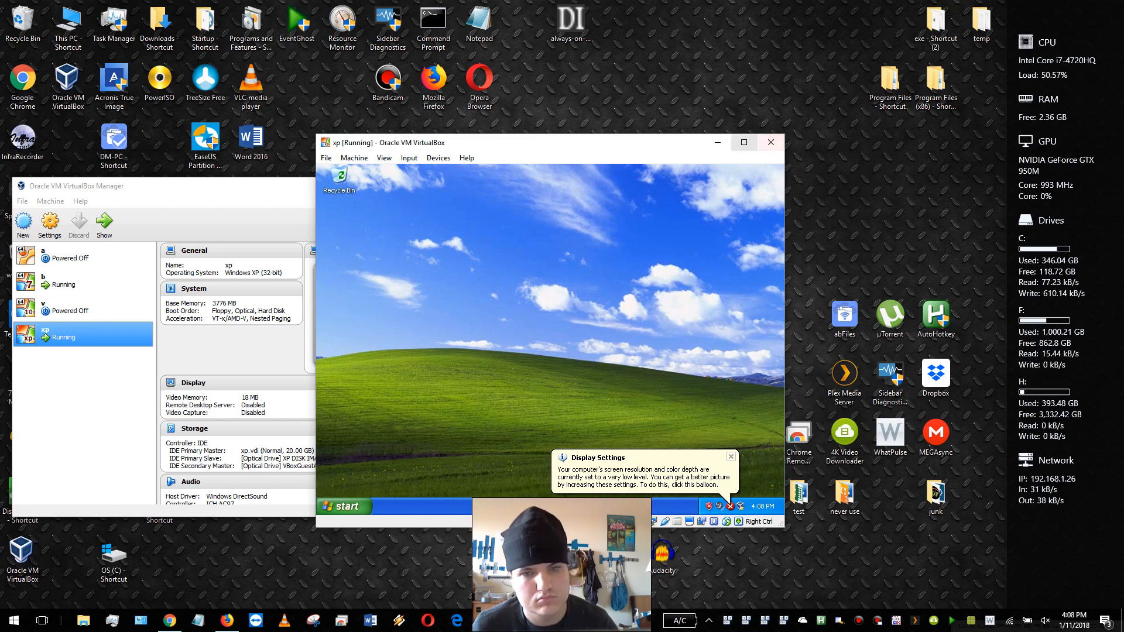
Step: Maximize the rebooted XP guest's window to fill the screen
{"action": "left_click", "coordinate": [745, 142]}
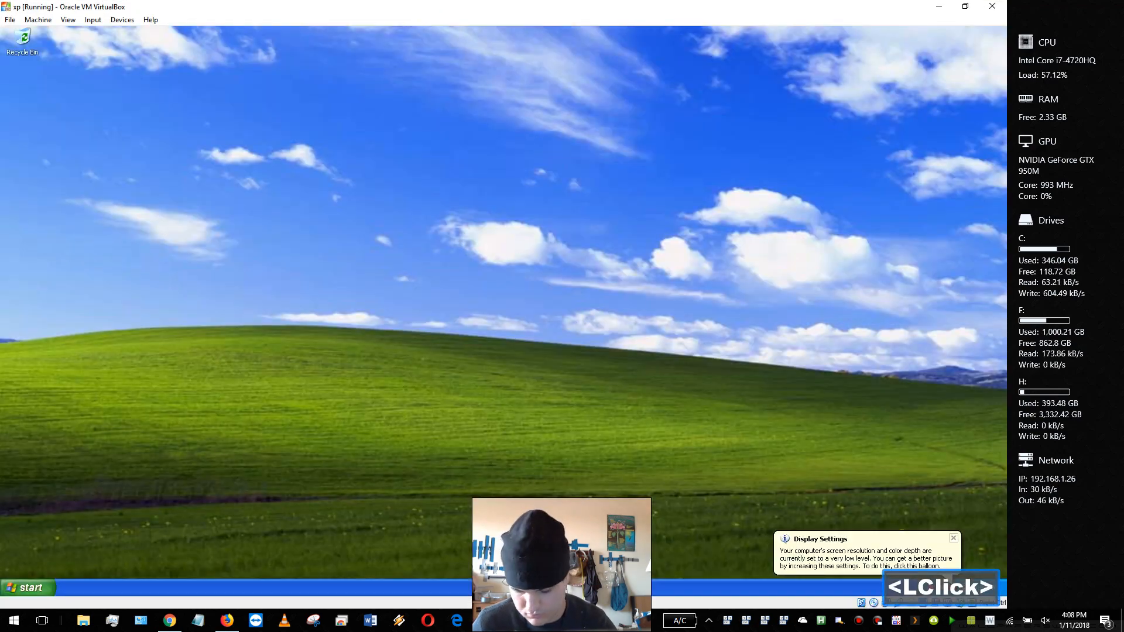